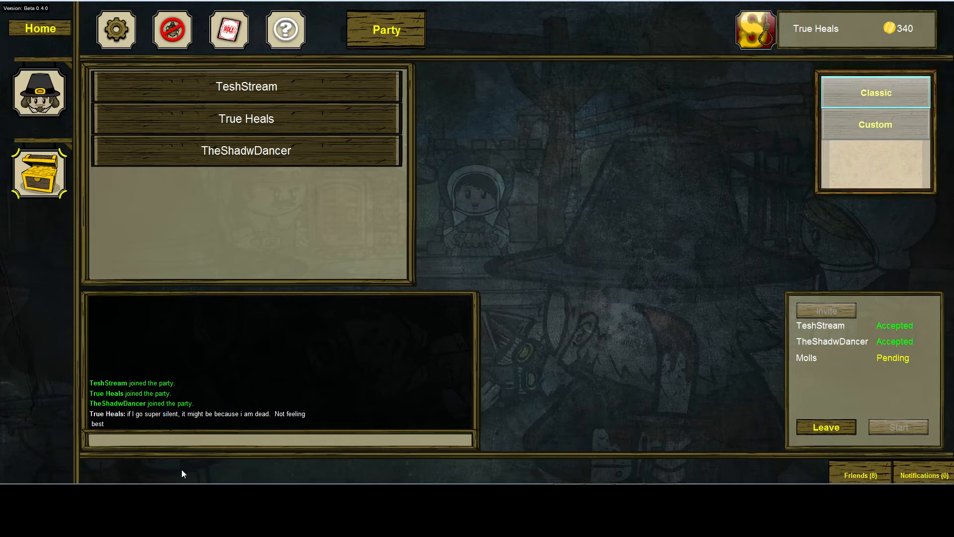
Send party chat messages saying "so still stuffing my fave" and the correction "face"
left_click(188, 440)
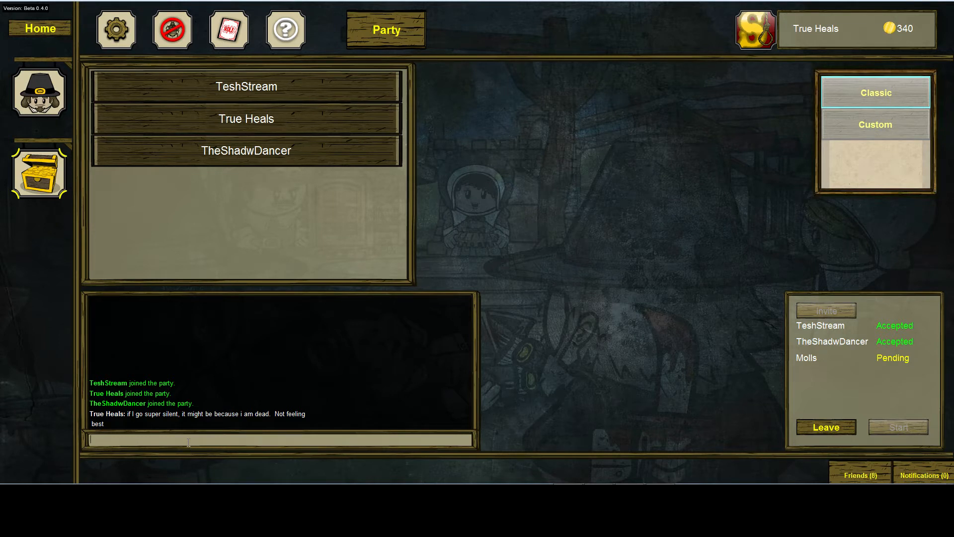
type("so still")
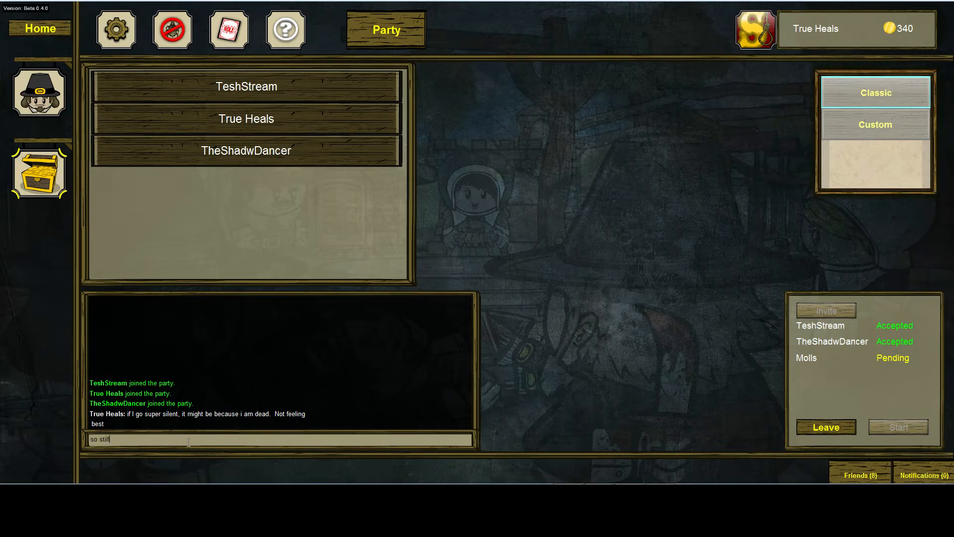
type("stuffing my")
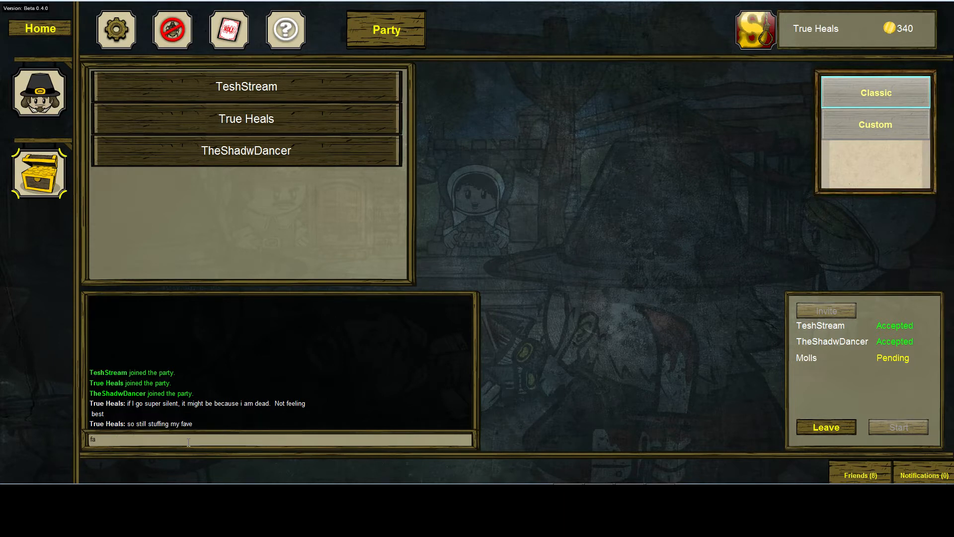
key("enter")
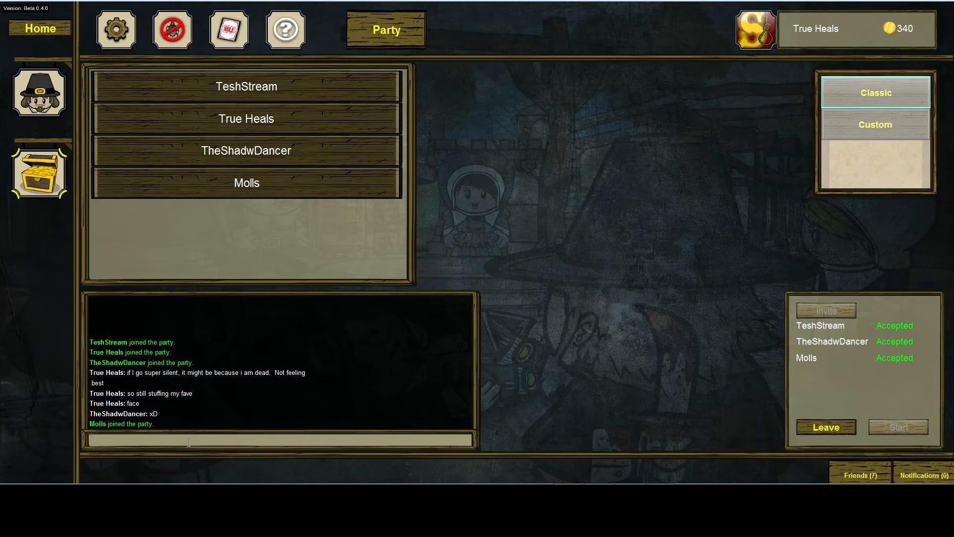
Send a party chat message saying "So much Molls been missed"
type("So")
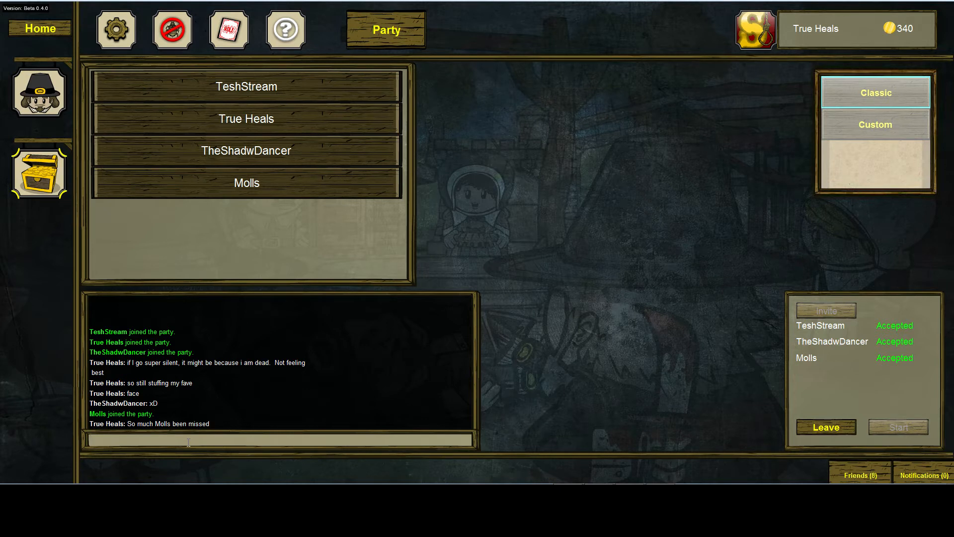
type("stuff")
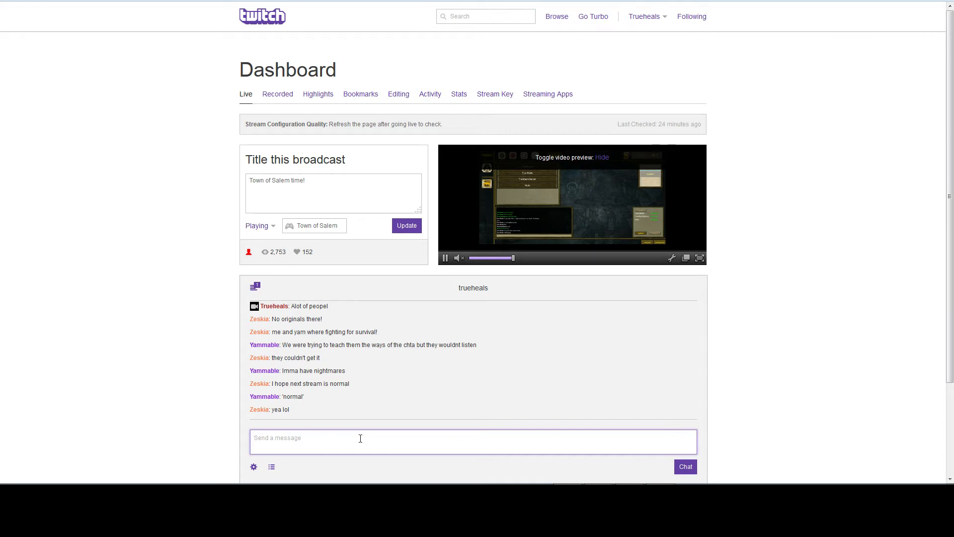
Ask stream chat whether they saw the posted pic showing Minx is actually a cat
type("Risk")
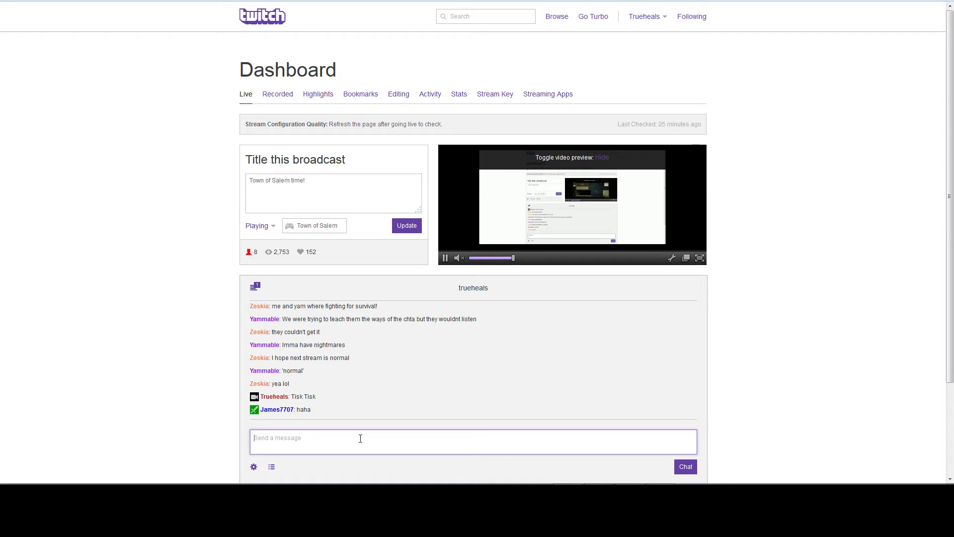
type("on a")
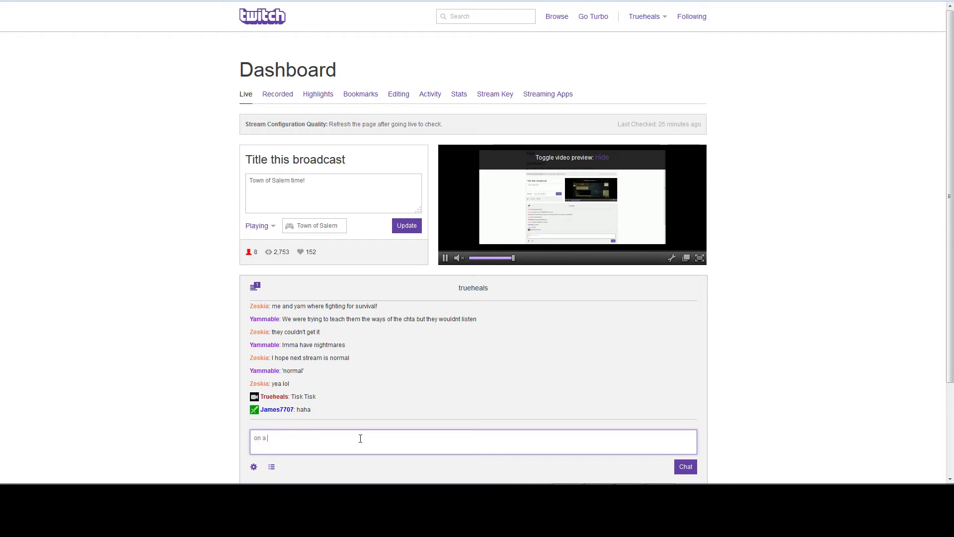
type("diffferen")
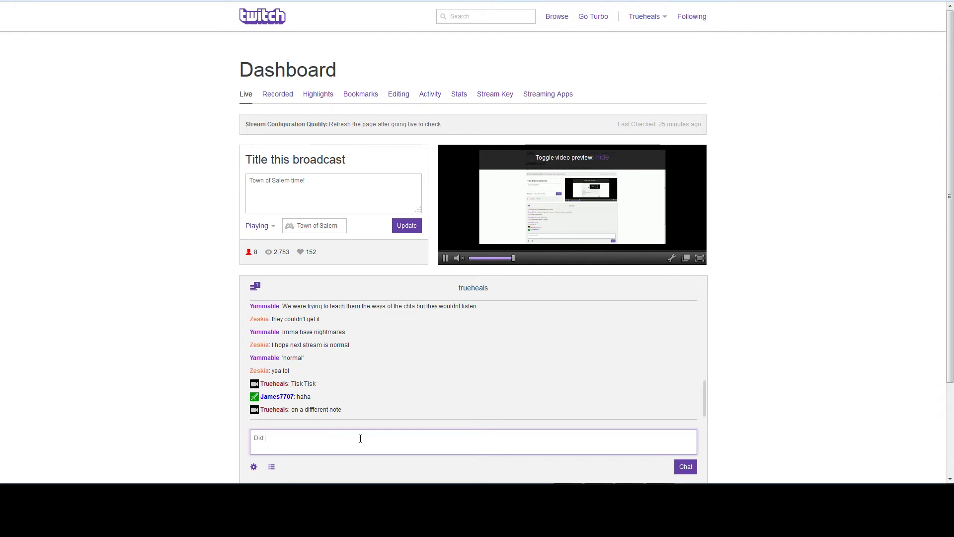
type("you see that")
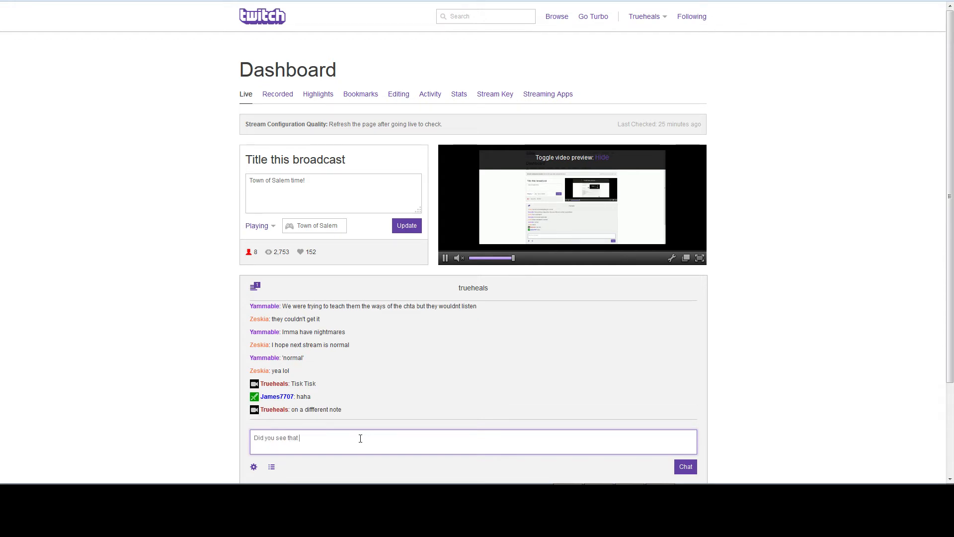
type("some one post")
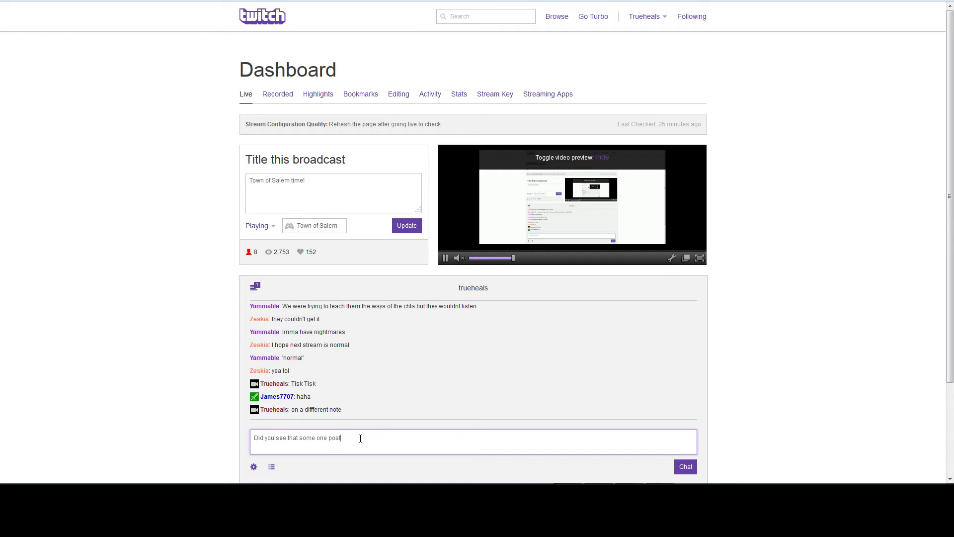
type("ed a pic of")
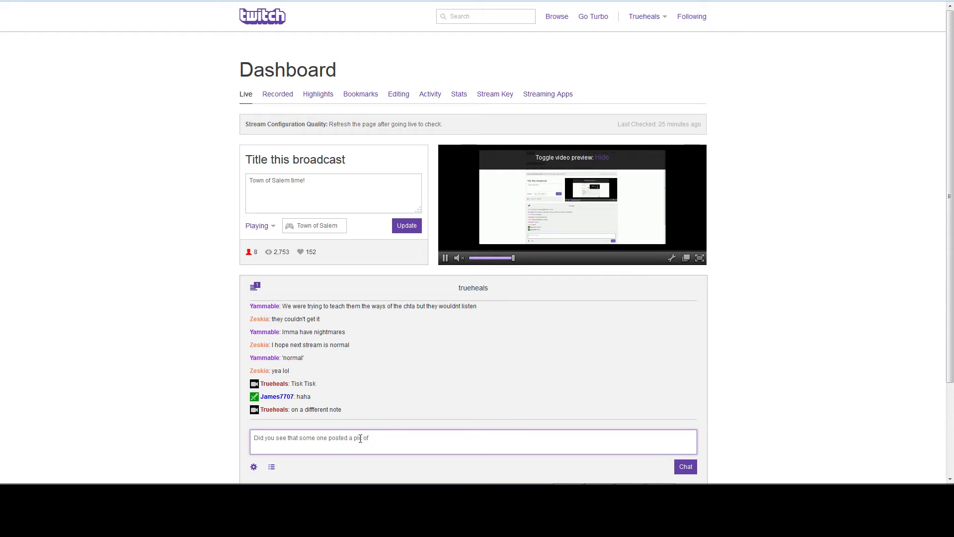
type("that Minx is")
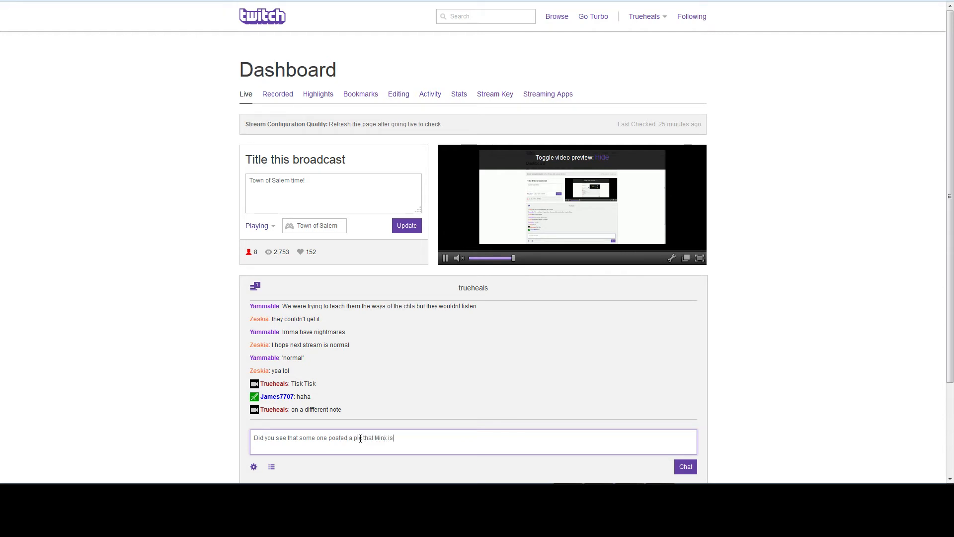
type("actually a ca")
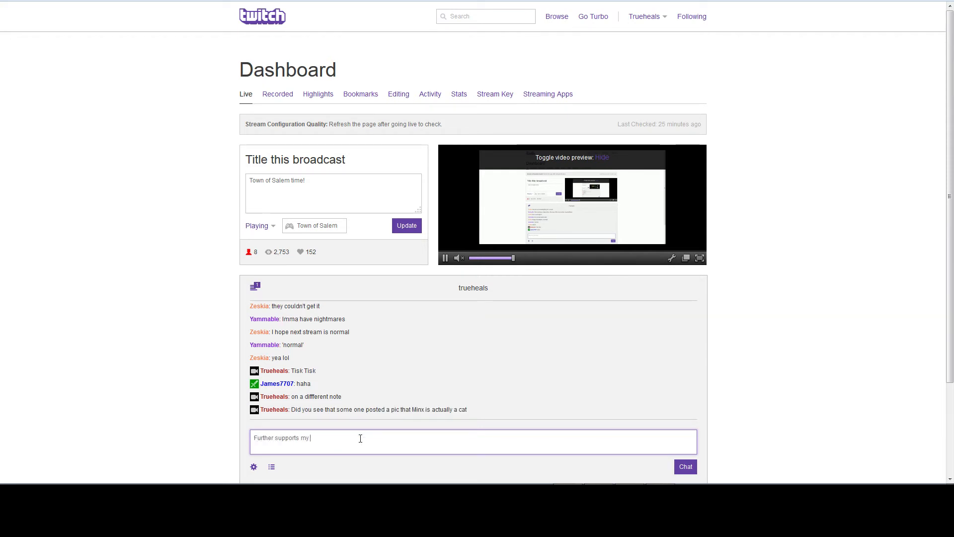
Send follow-ups about the argument that Andy is one and "Be sure we rem..."
type("arguement that")
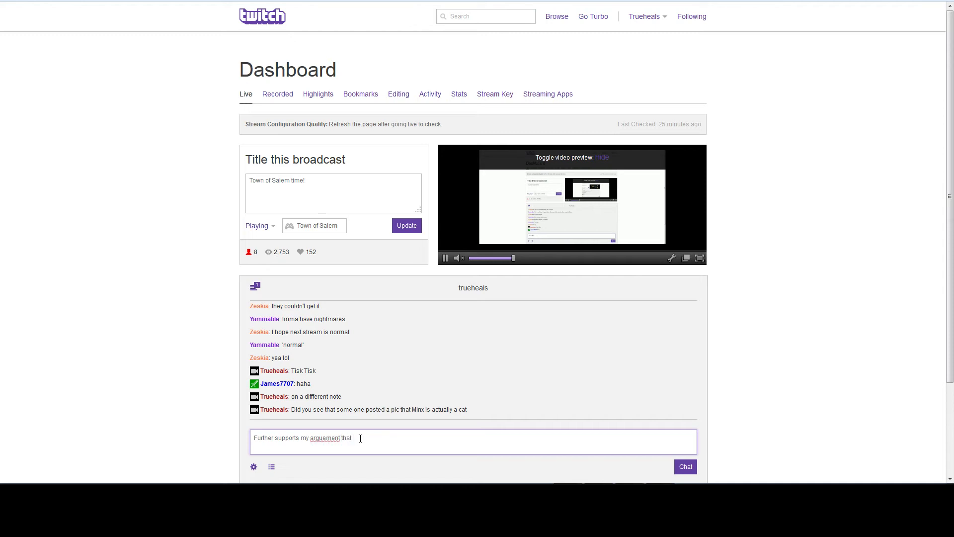
type("Andy is one a")
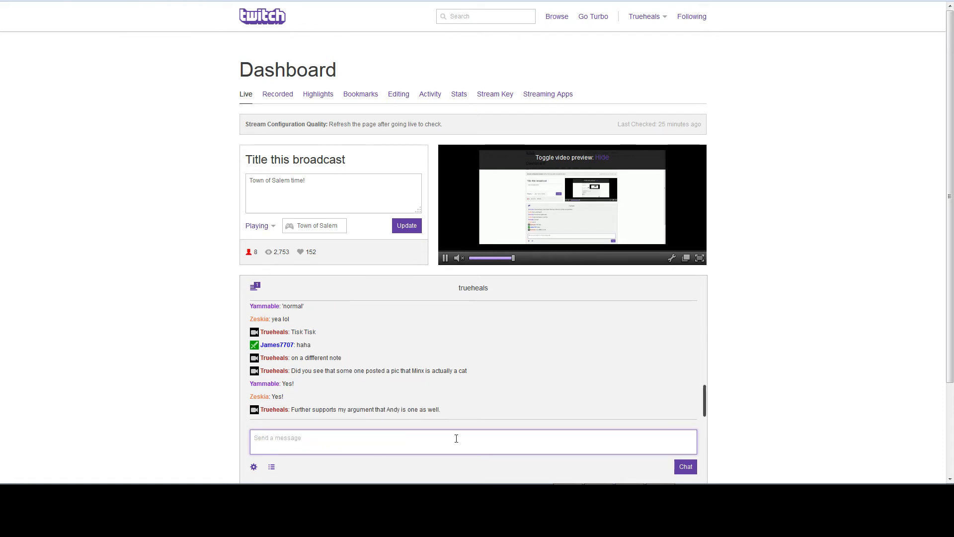
type("Be sure we rem")
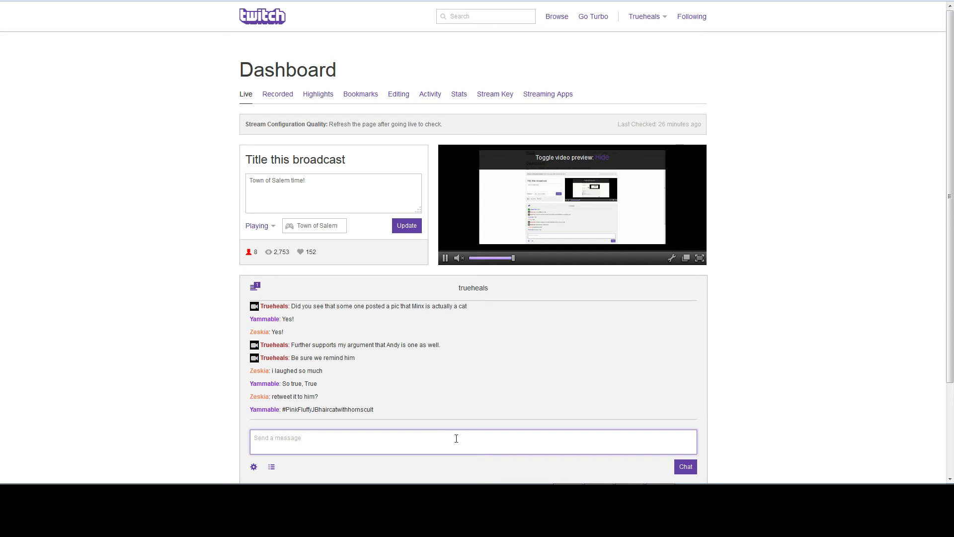
Reply in stream chat "I can't, I said two... one of you guys" about having promised to stop
type("I can't")
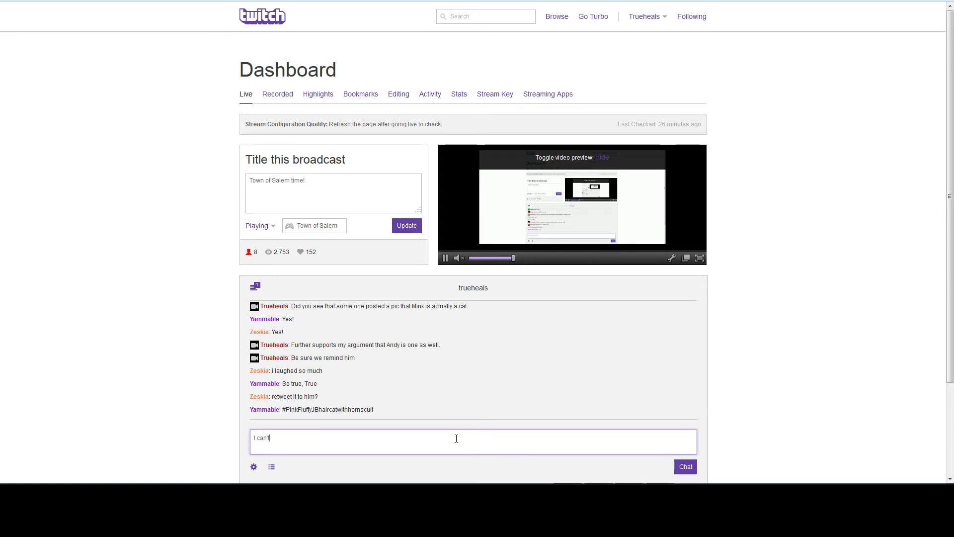
type(", I said two")
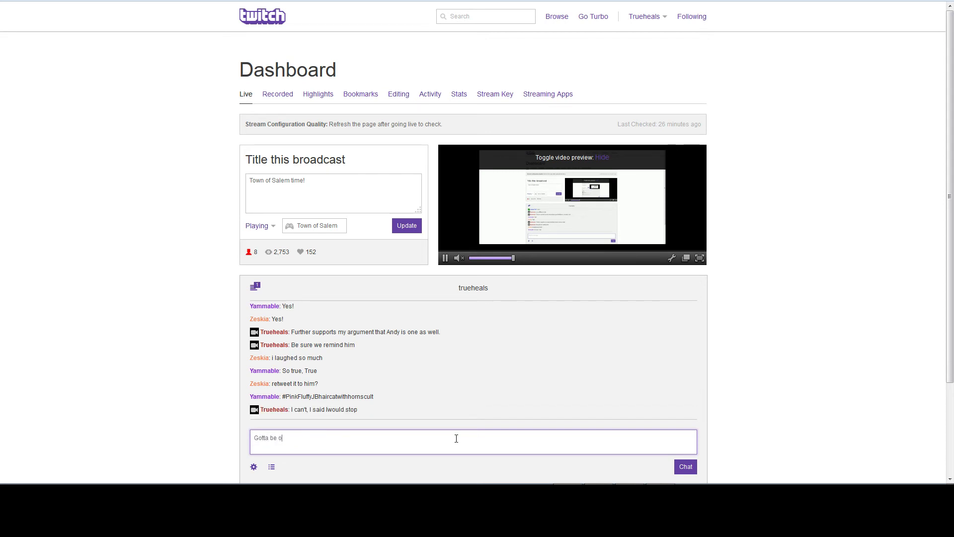
type("ne of you guys")
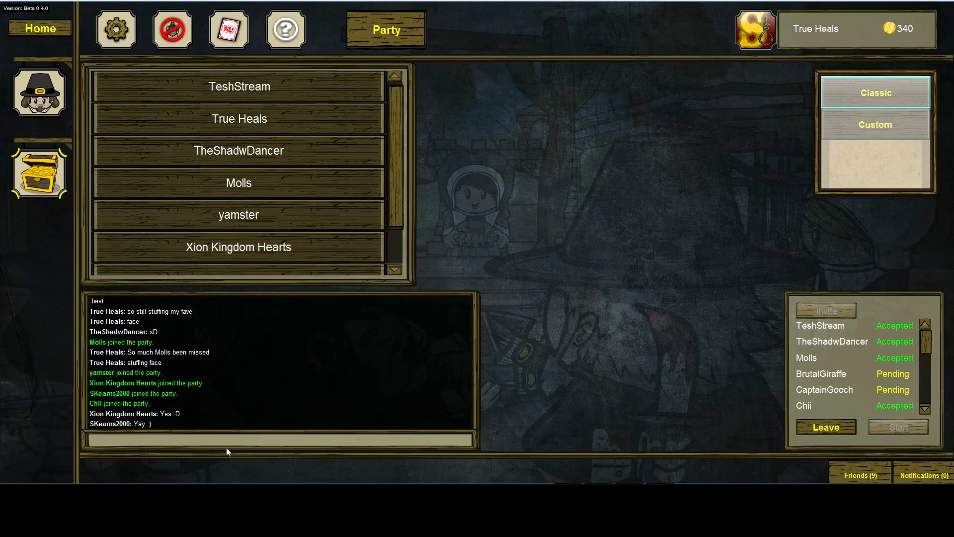
Send "Yay", "Omg, I got on. Thanks for letting me join" and an "OMg, mis..." message in party chat
type("Yay")
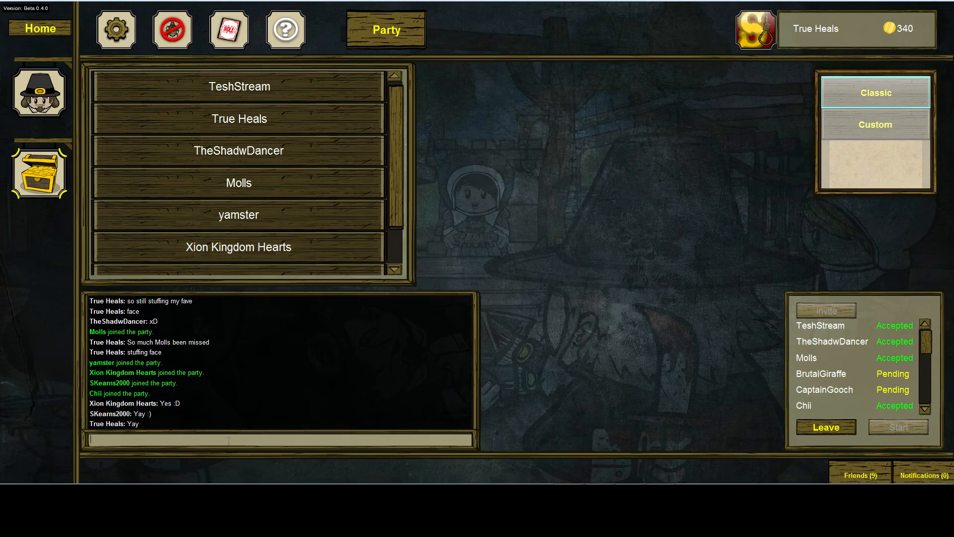
type("Omg, I got on.")
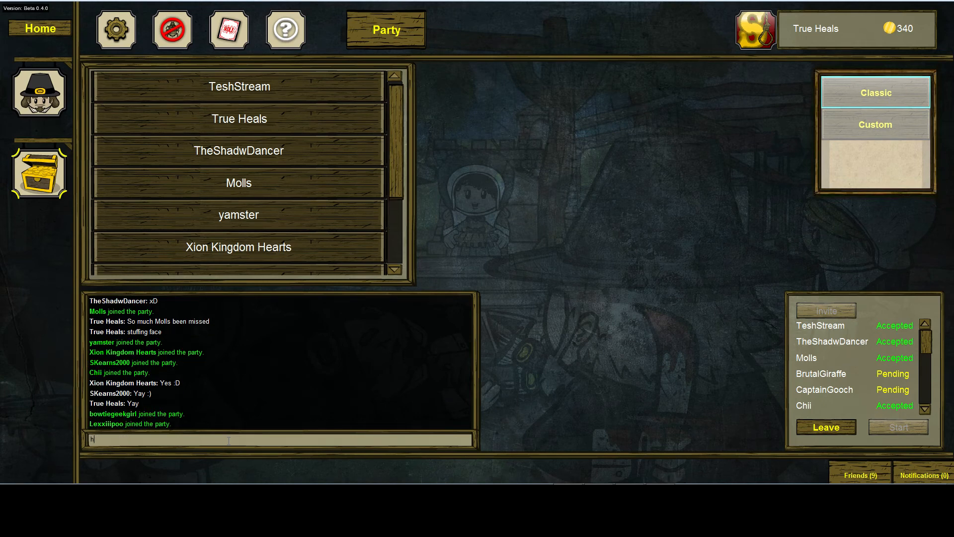
type("Thanks")
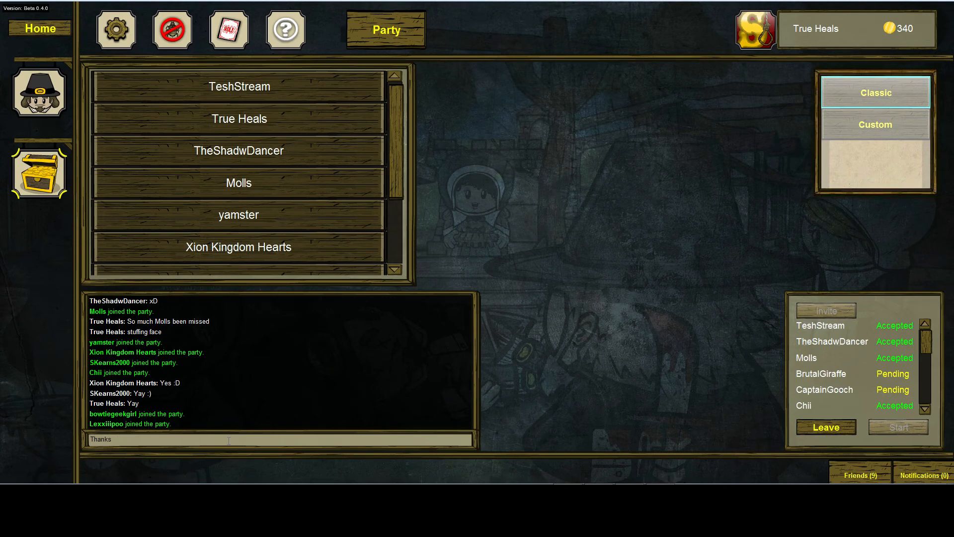
type("for letting me jkoin Te")
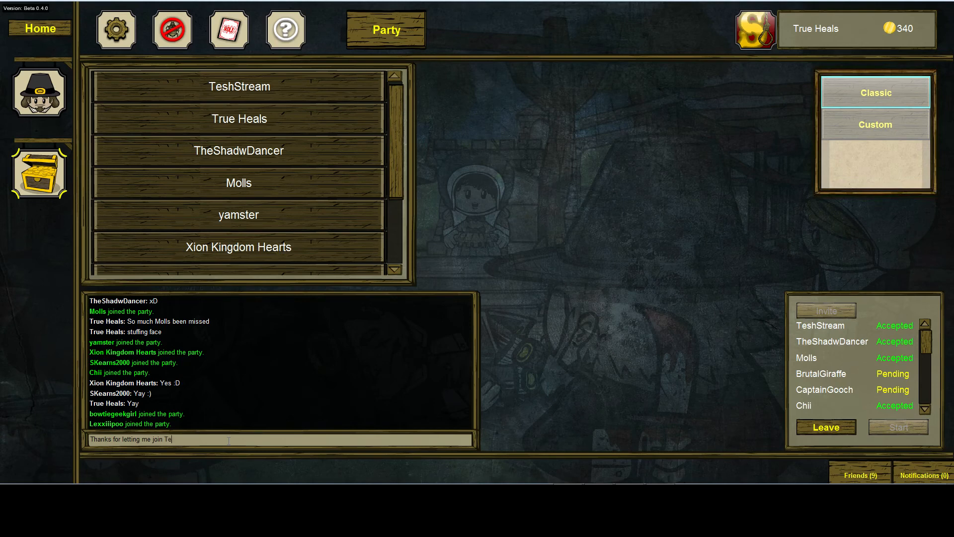
key("enter")
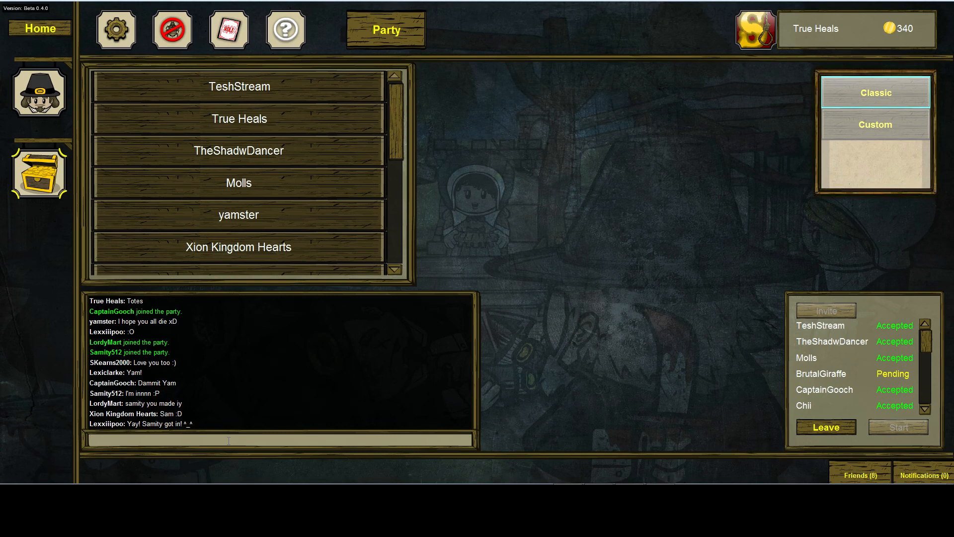
type("OMg, mis")
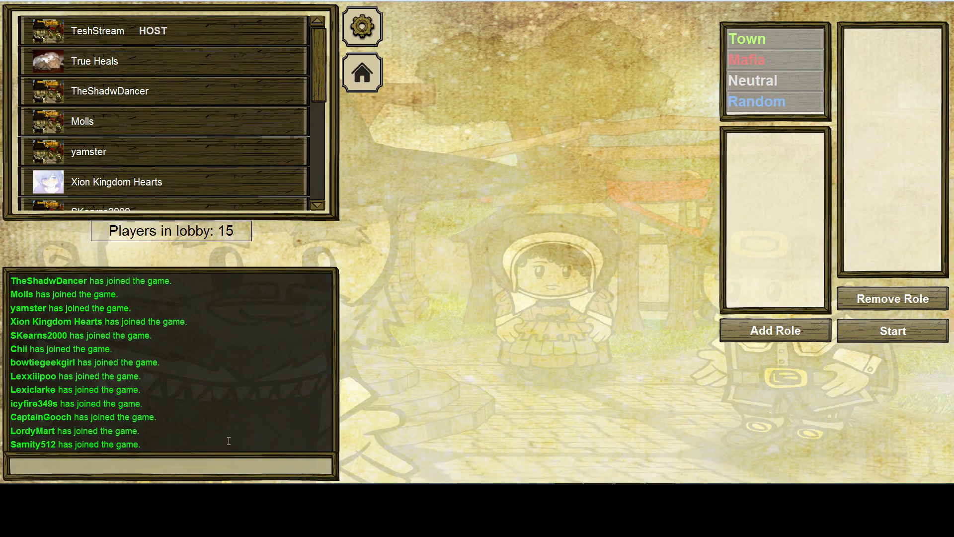
Add Mayor, Godfather, a Random Neutral slot and an Any slot to the role list
left_click(747, 39)
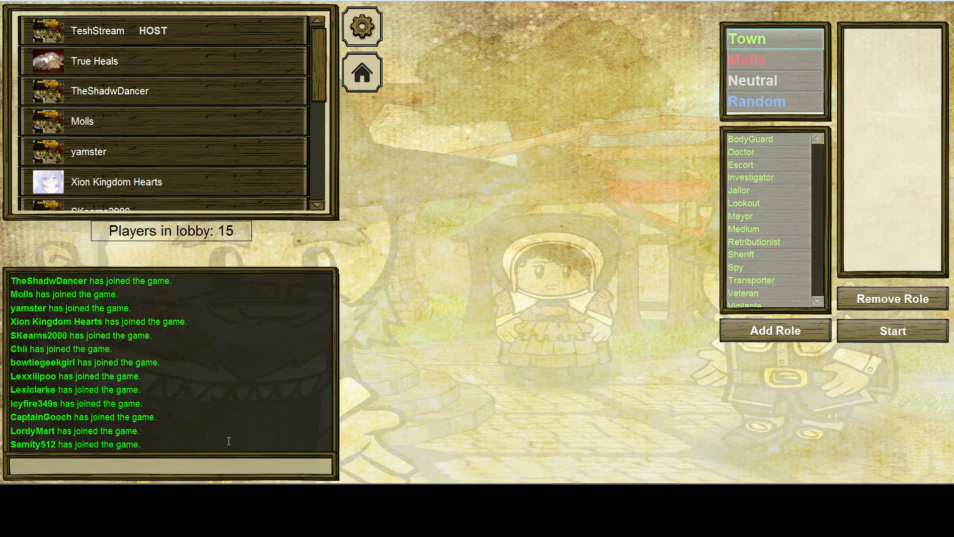
left_click(741, 216)
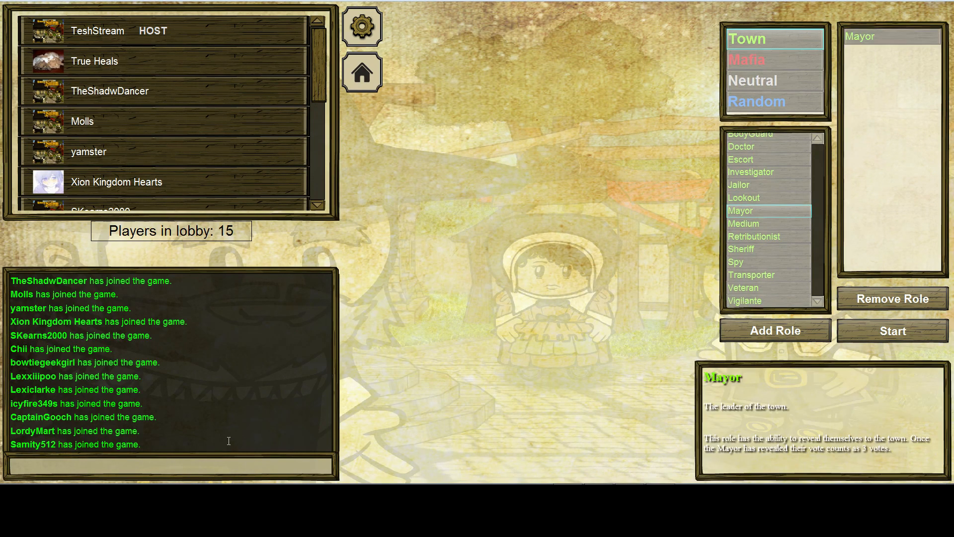
left_click(744, 59)
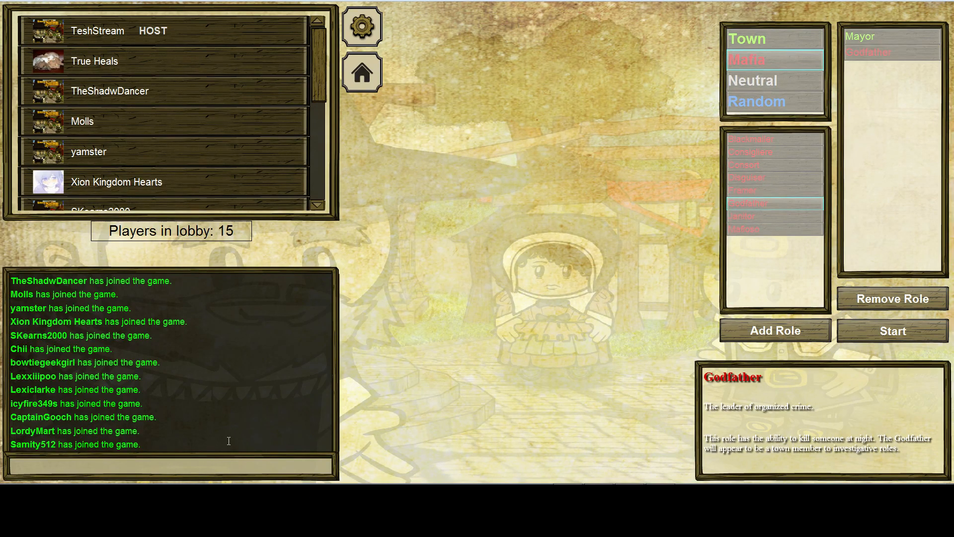
left_click(756, 102)
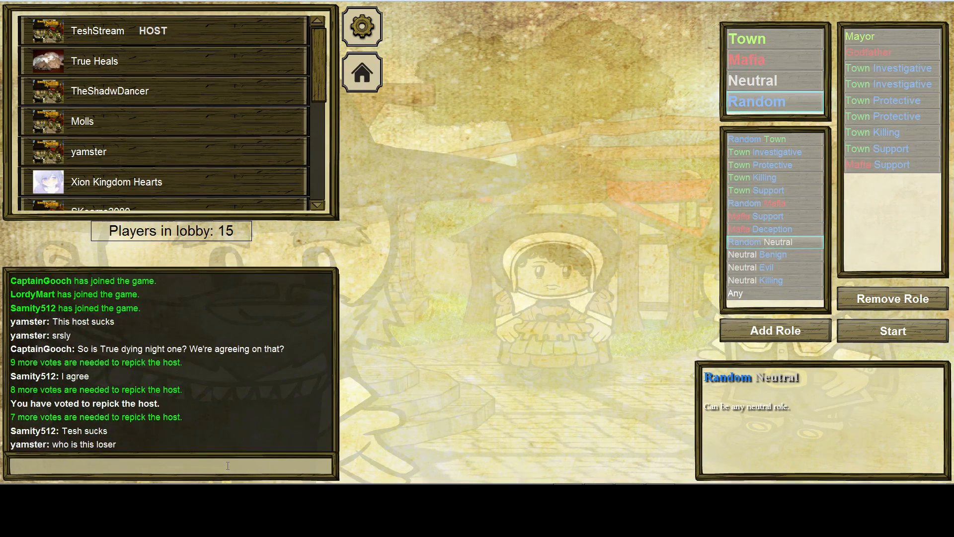
left_click(749, 267)
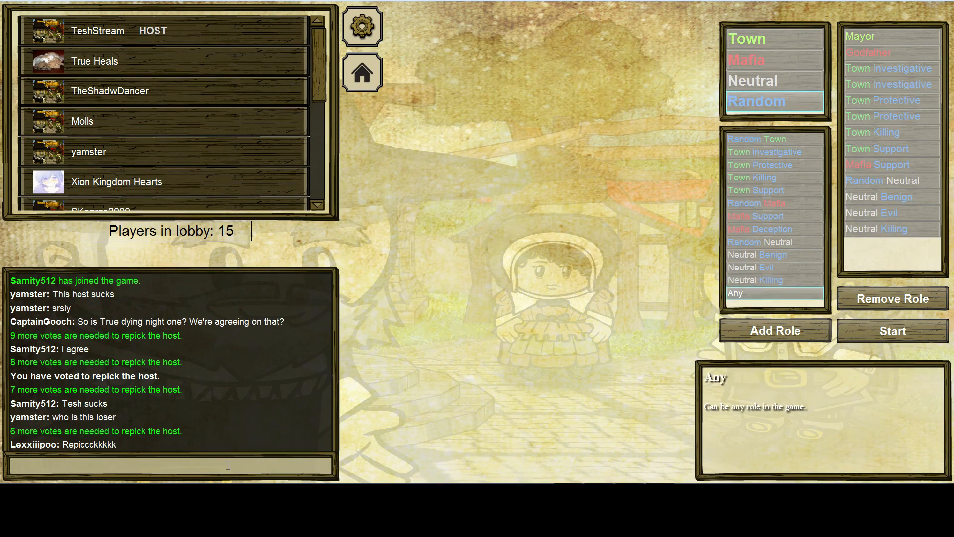
left_click(744, 39)
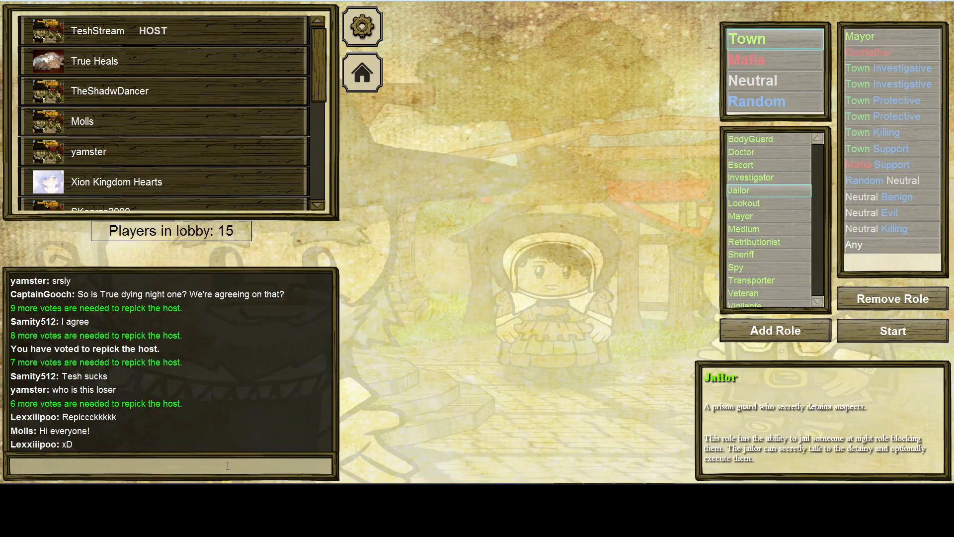